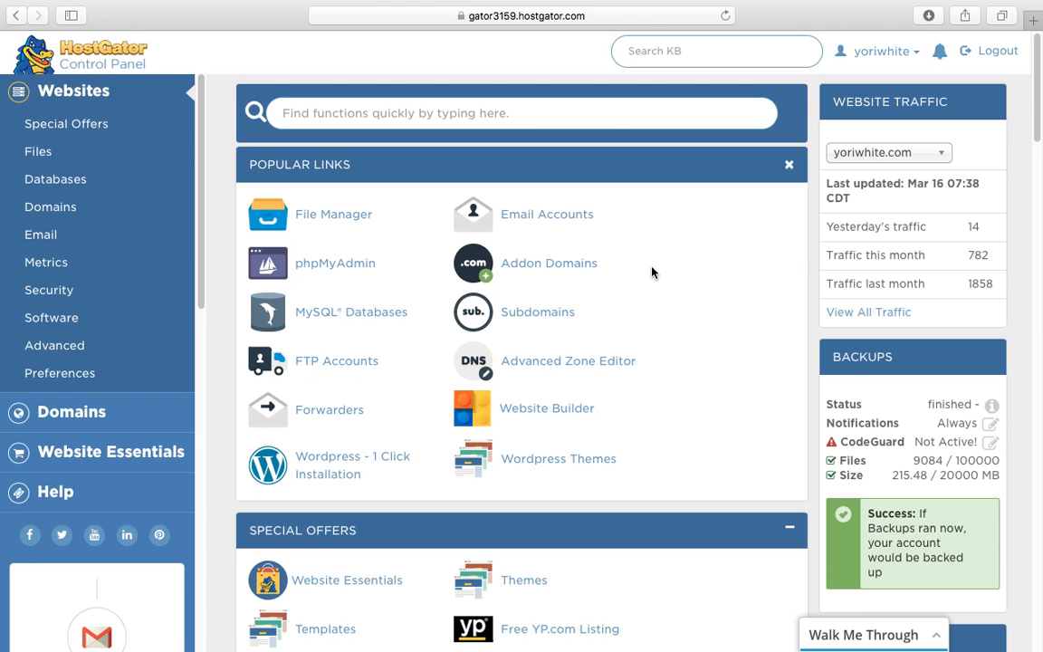
{"action": "mouse_move", "coordinate": [625, 253]}
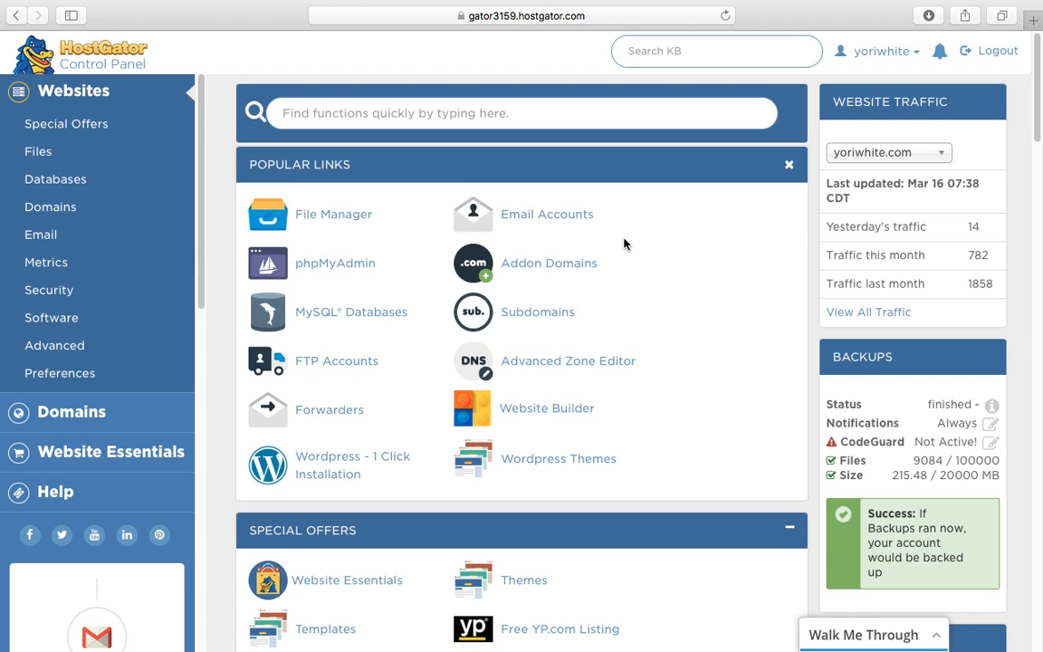
{"action": "mouse_move", "coordinate": [625, 257]}
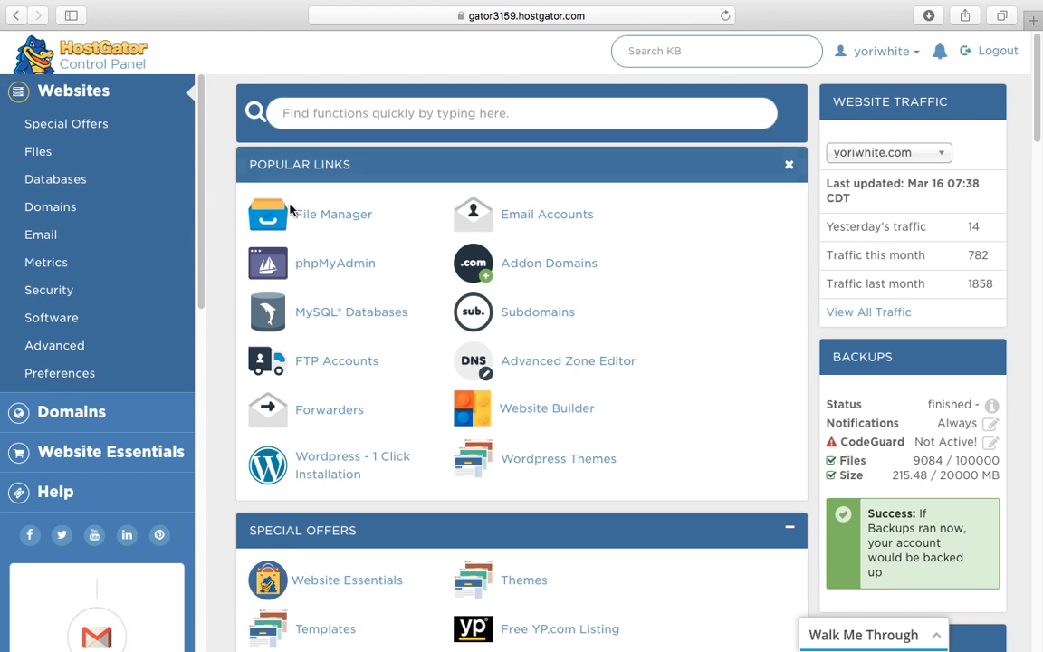
- Launch File Manager for the hosting account, landing in the home directory listing
{"action": "left_click", "coordinate": [333, 214]}
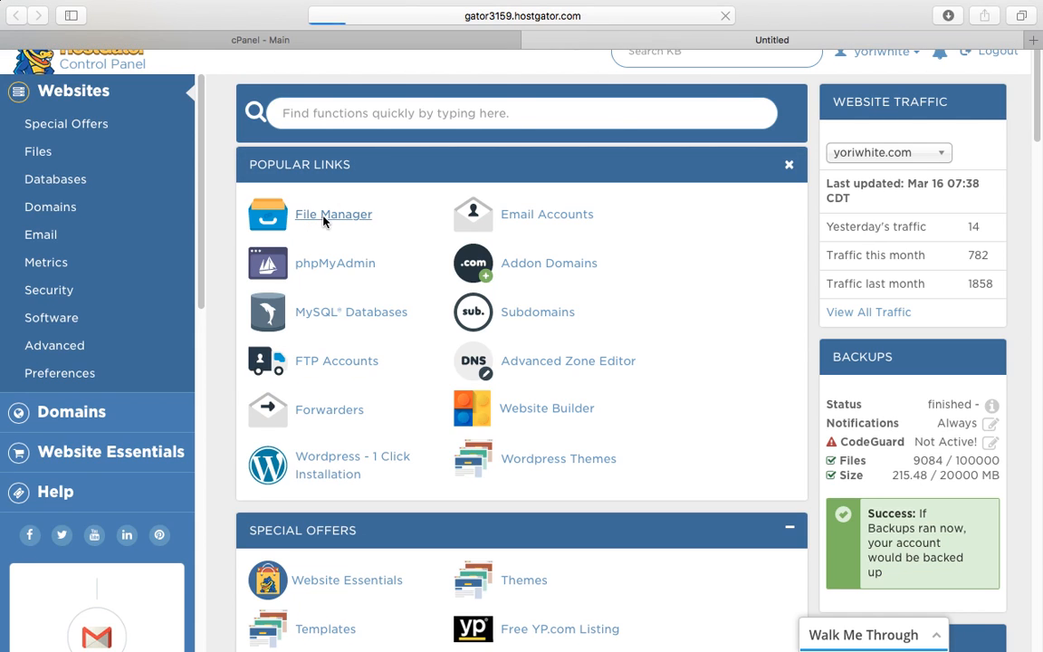
{"action": "left_click", "coordinate": [333, 213]}
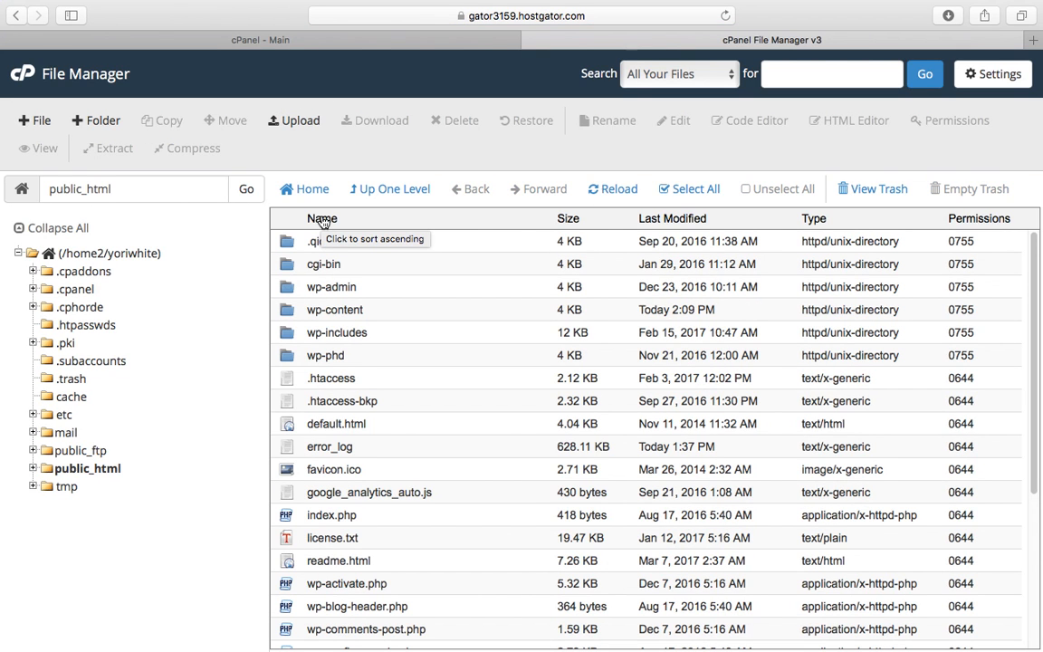
{"action": "mouse_move", "coordinate": [68, 253]}
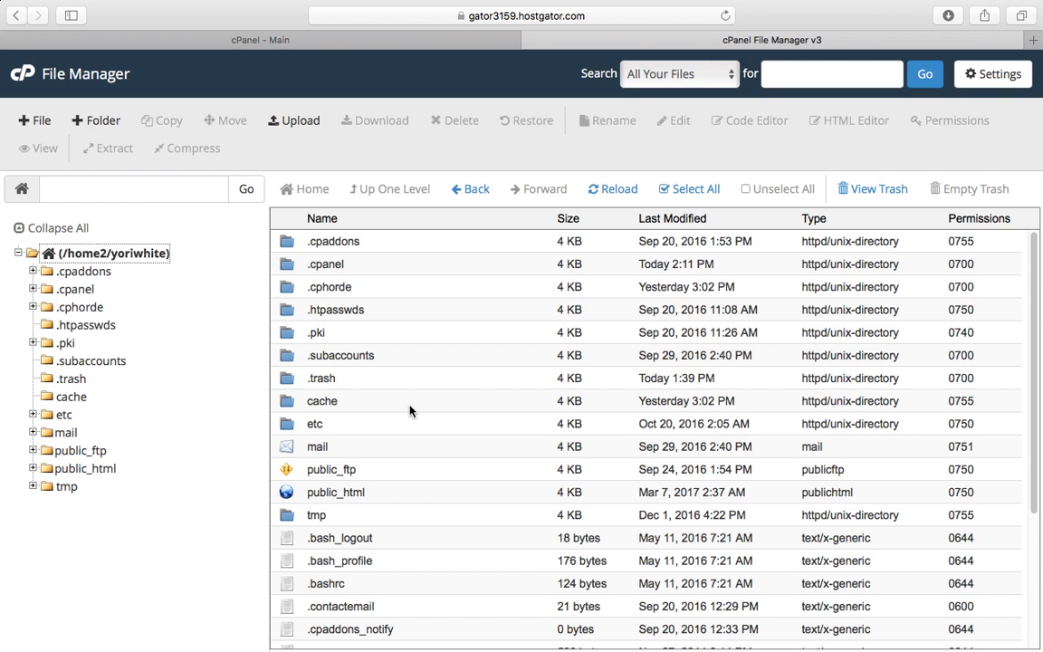
- Scroll through the public_html listing to reveal the WordPress files
{"action": "scroll", "scroll_direction": "down", "scroll_amount": 3}
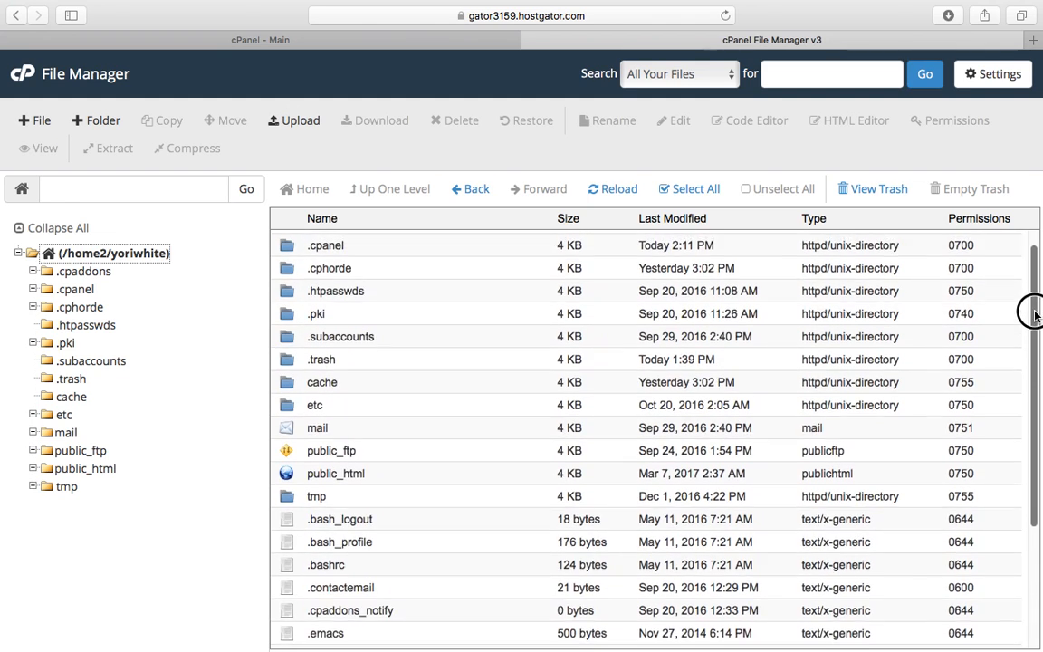
{"action": "scroll", "scroll_direction": "down", "scroll_amount": 3}
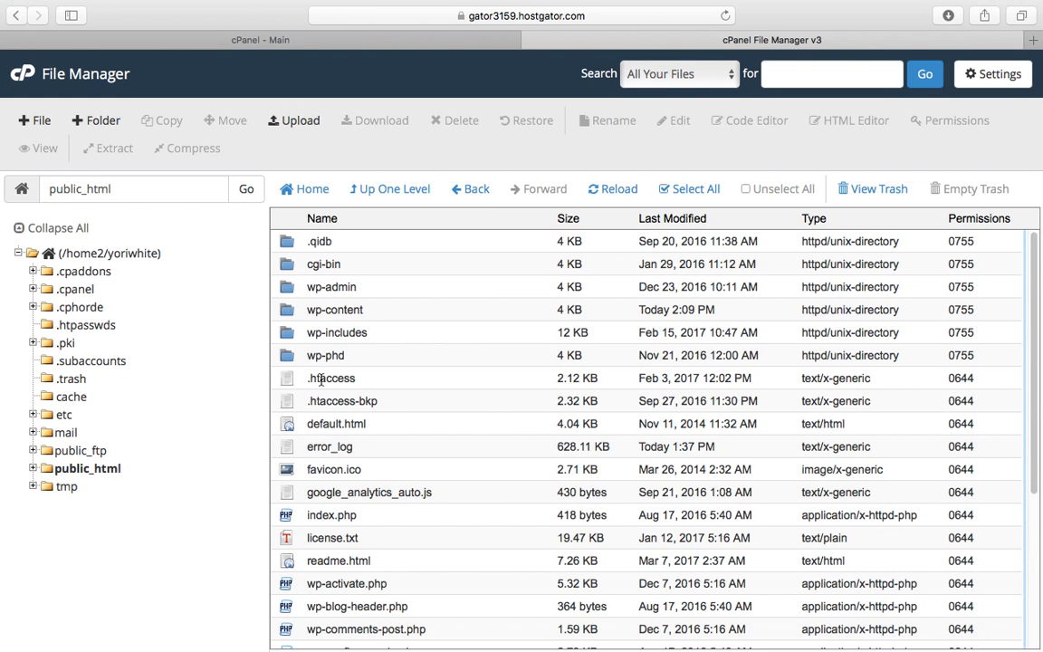
{"action": "mouse_move", "coordinate": [297, 308]}
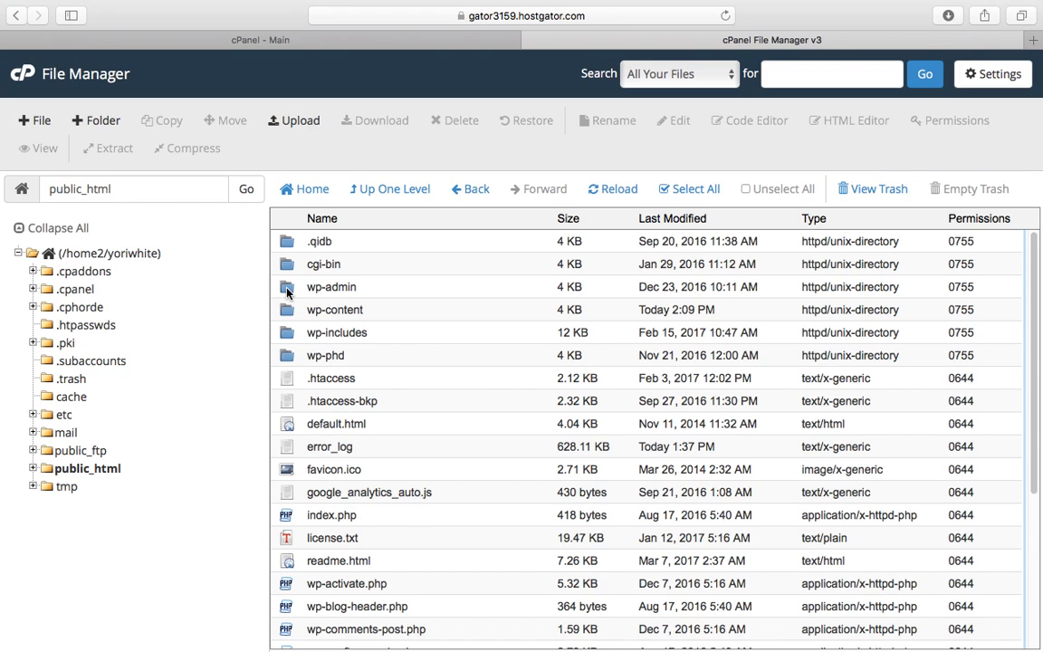
{"action": "mouse_move", "coordinate": [288, 319]}
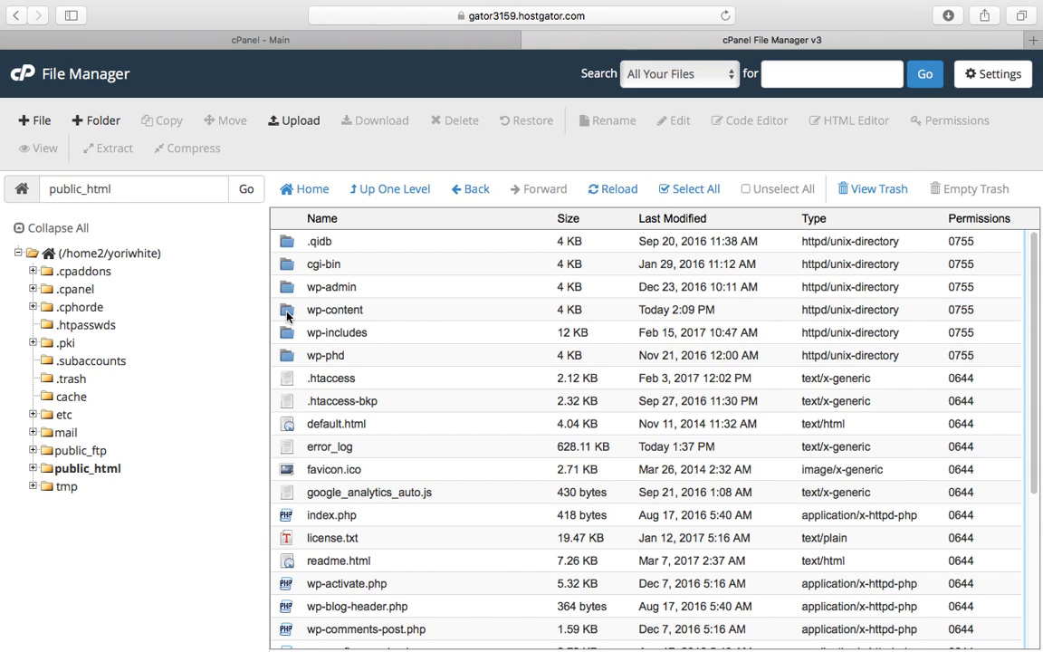
{"action": "mouse_move", "coordinate": [291, 315]}
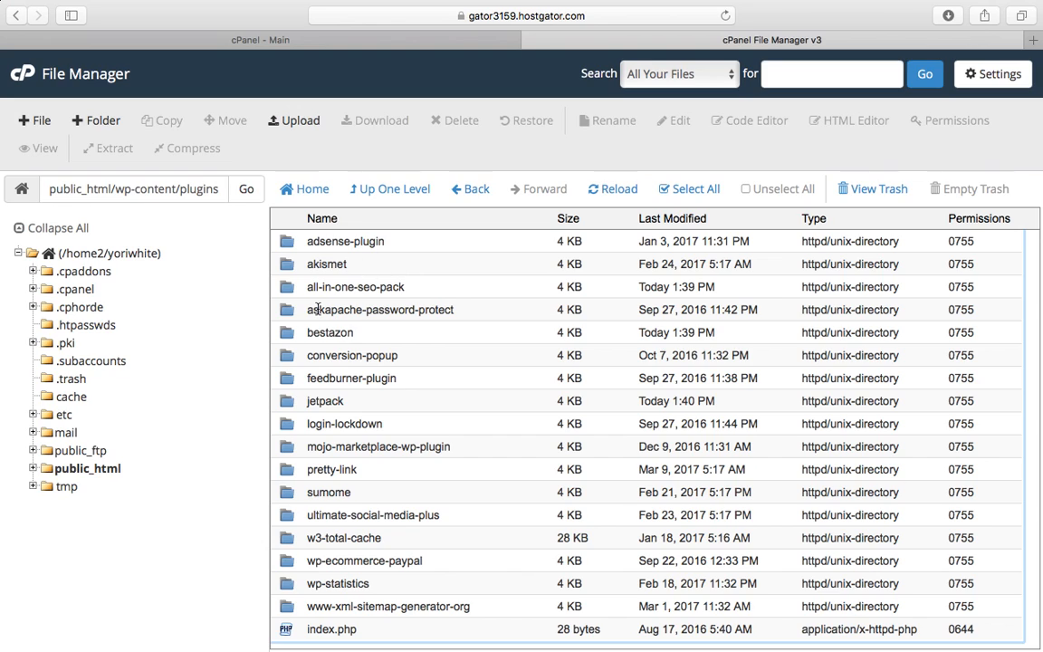
{"action": "mouse_move", "coordinate": [344, 393]}
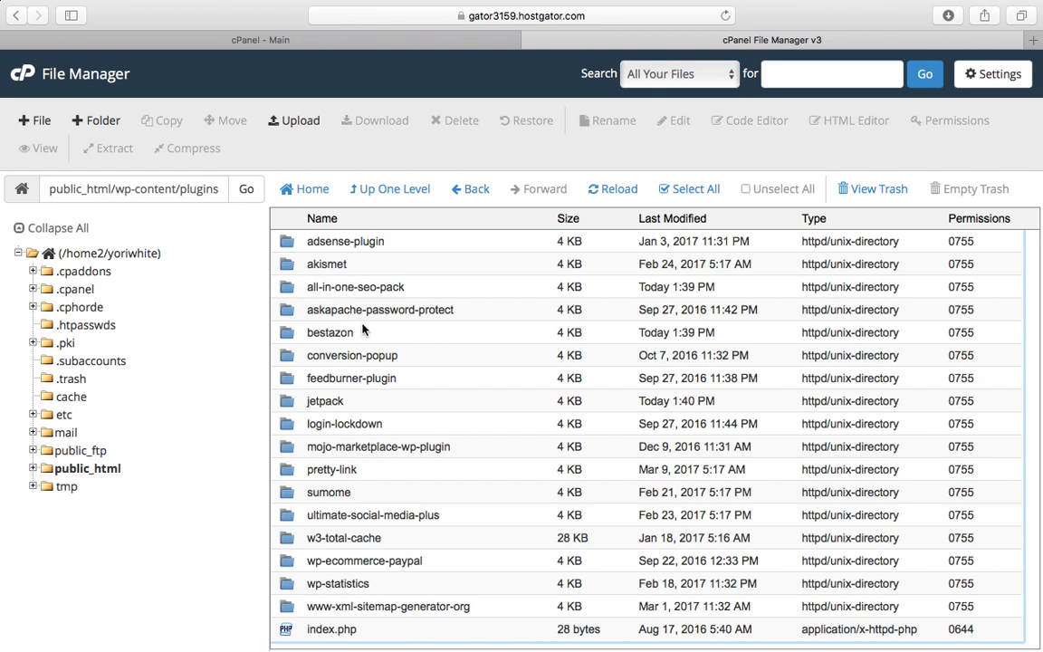
{"action": "mouse_move", "coordinate": [295, 362]}
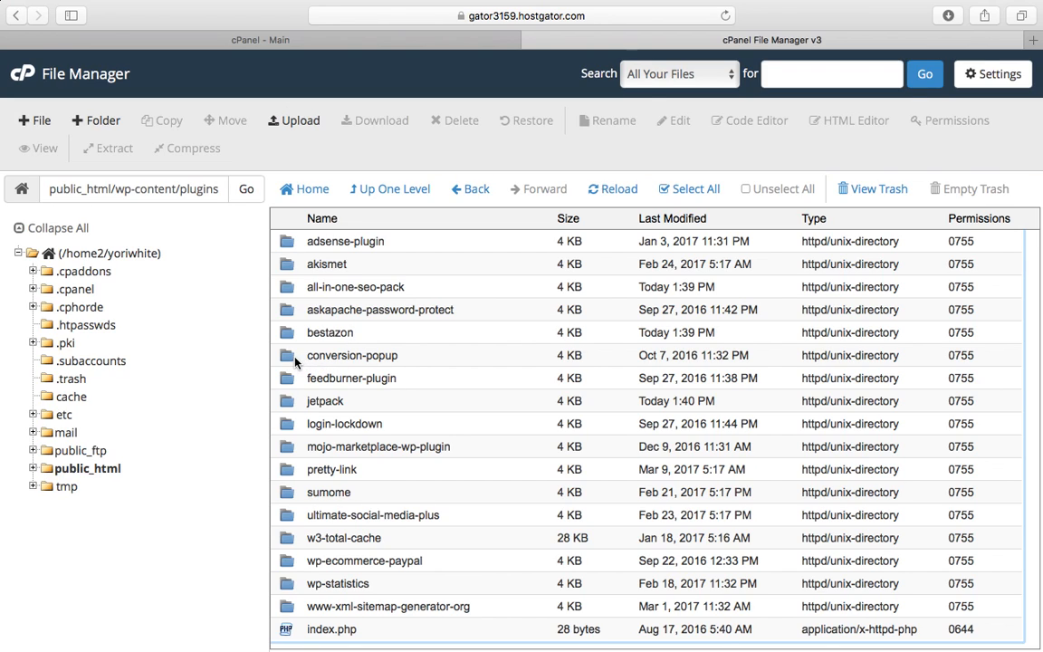
{"action": "mouse_move", "coordinate": [294, 363]}
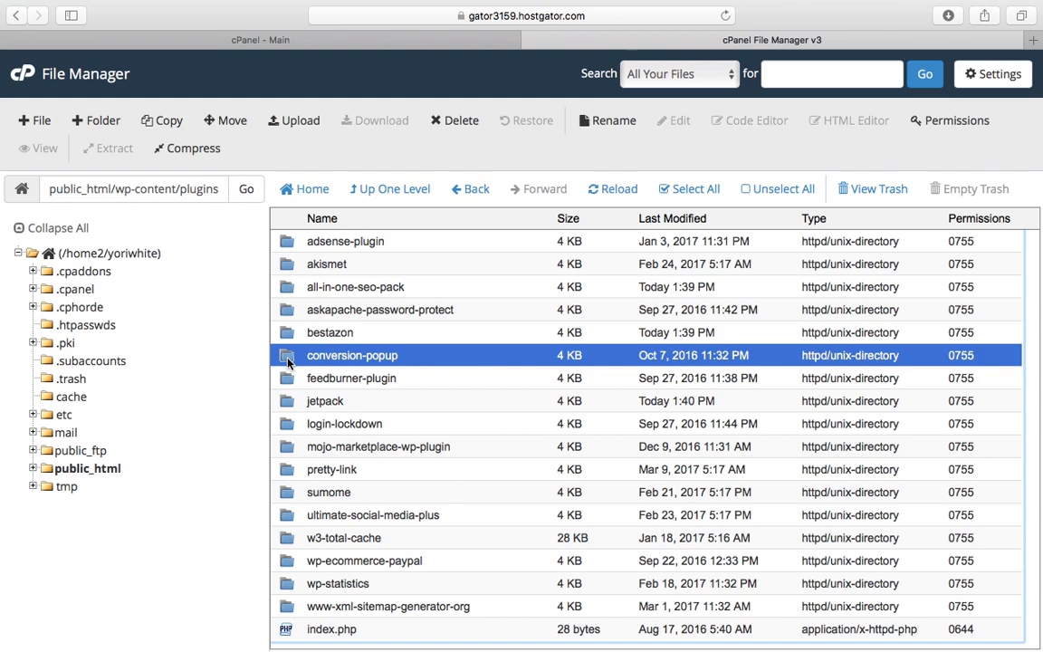
- Show the context menu with Delete for the conversion-popup plugin folder
{"action": "right_click", "coordinate": [352, 355]}
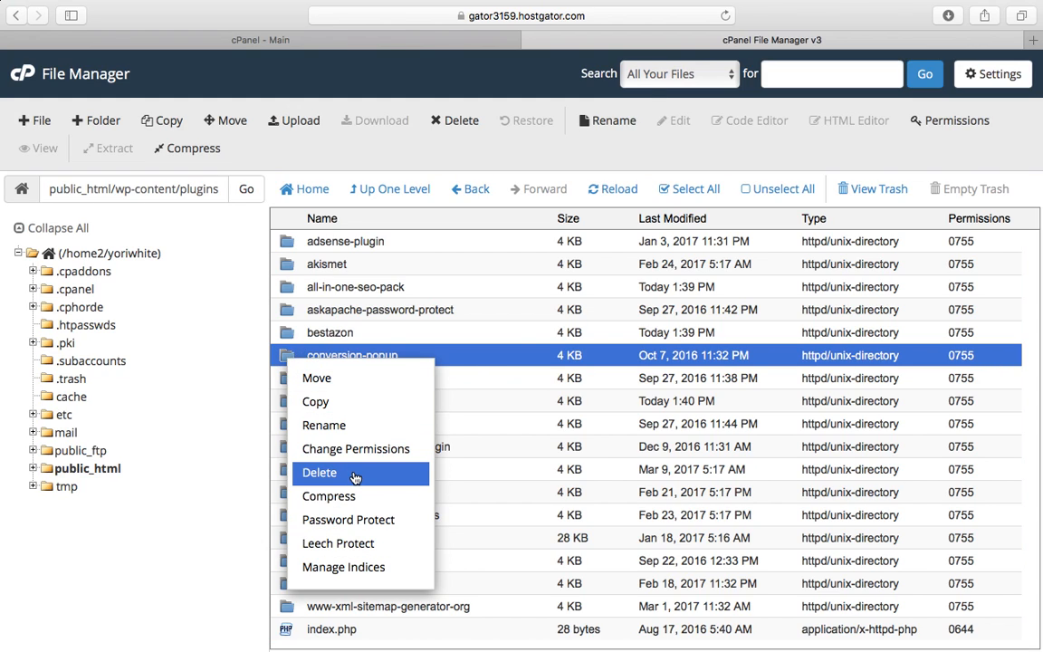
{"action": "mouse_move", "coordinate": [227, 529]}
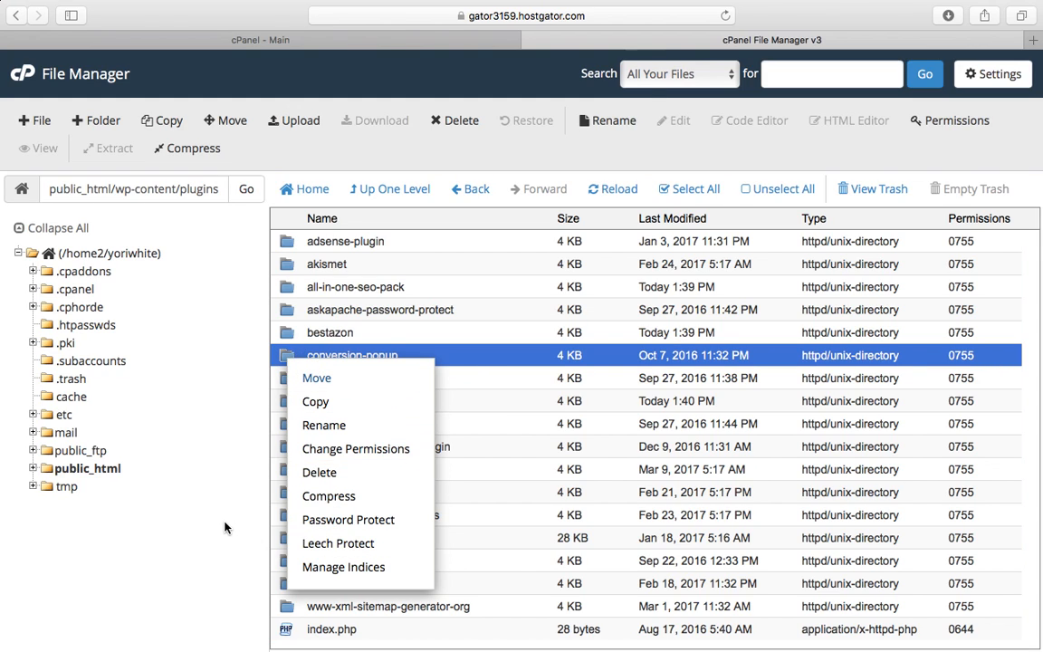